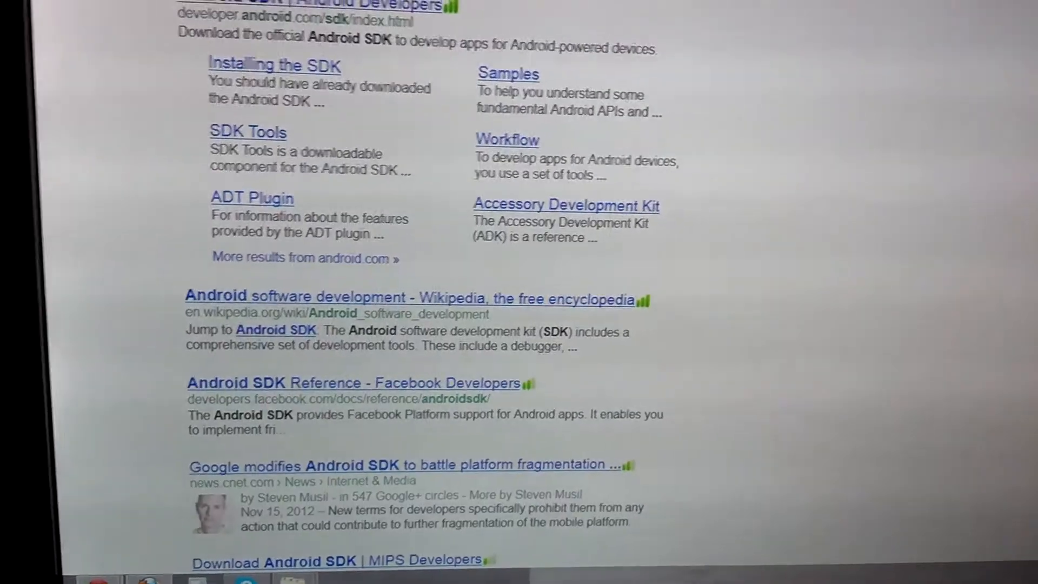
Open the 'Android SDK | Android Developers' result from the android sdk search
scroll("up", 3)
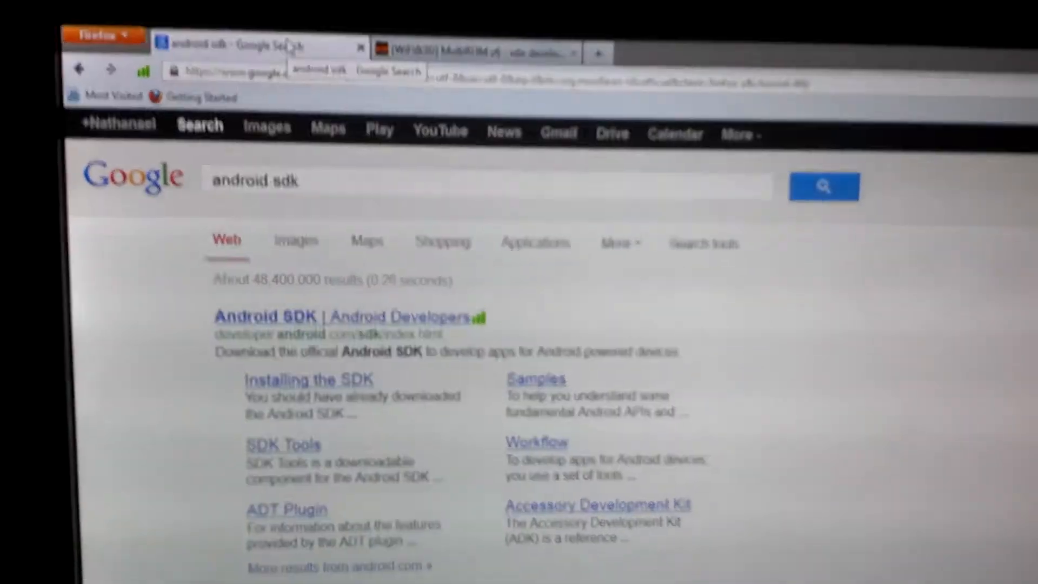
scroll("down", 3)
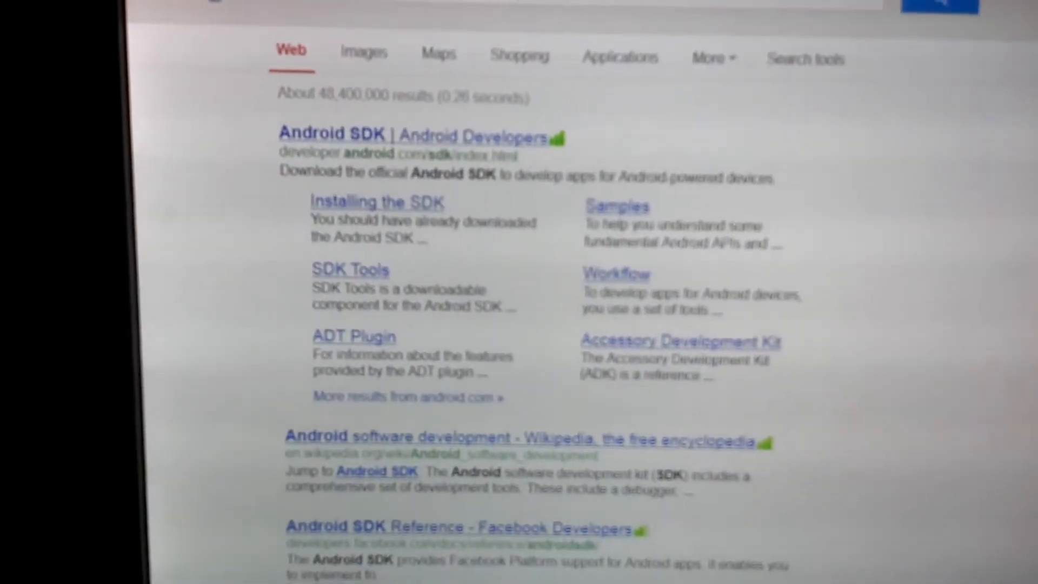
scroll("up", 3)
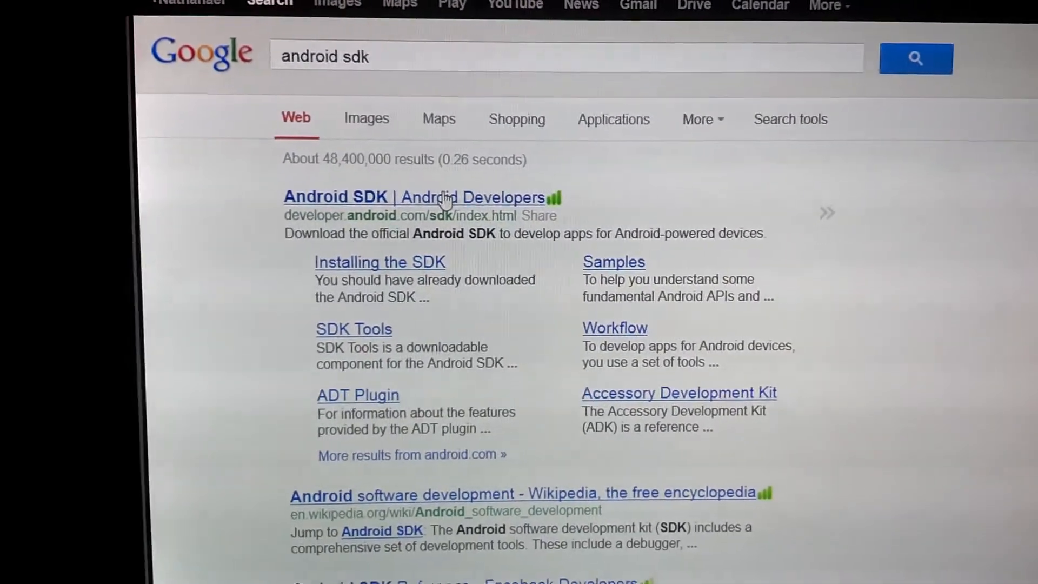
left_click(415, 197)
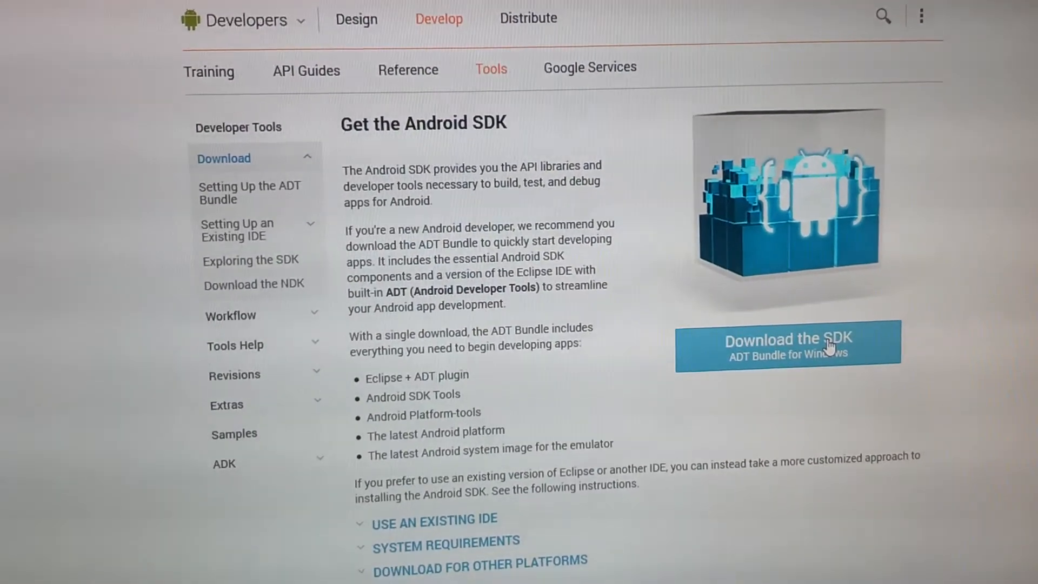
Bring up the SDK download terms, scroll through them and agree to get the ADT bundle
left_click(787, 347)
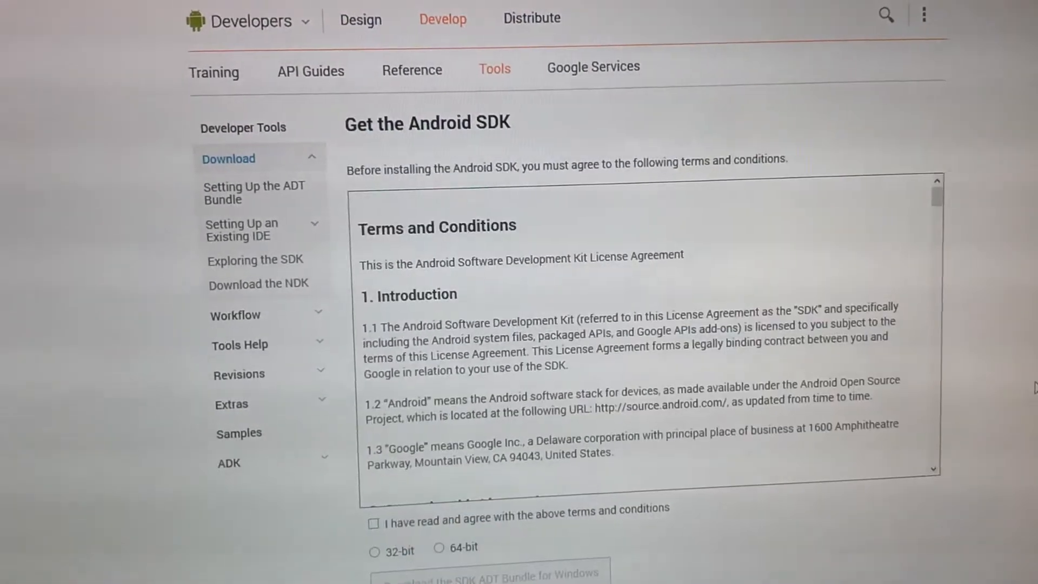
scroll("down", 3)
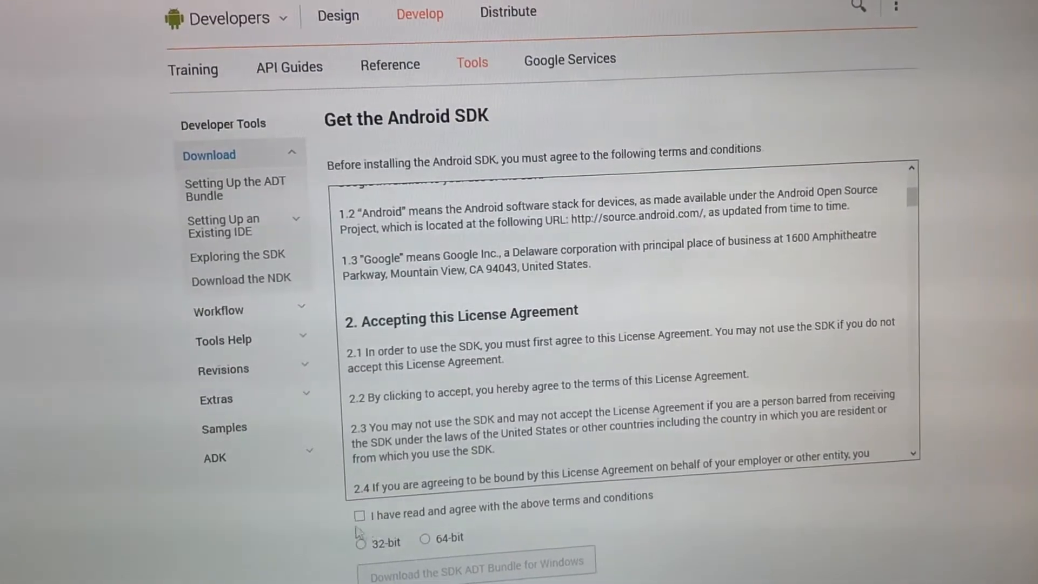
left_click(359, 516)
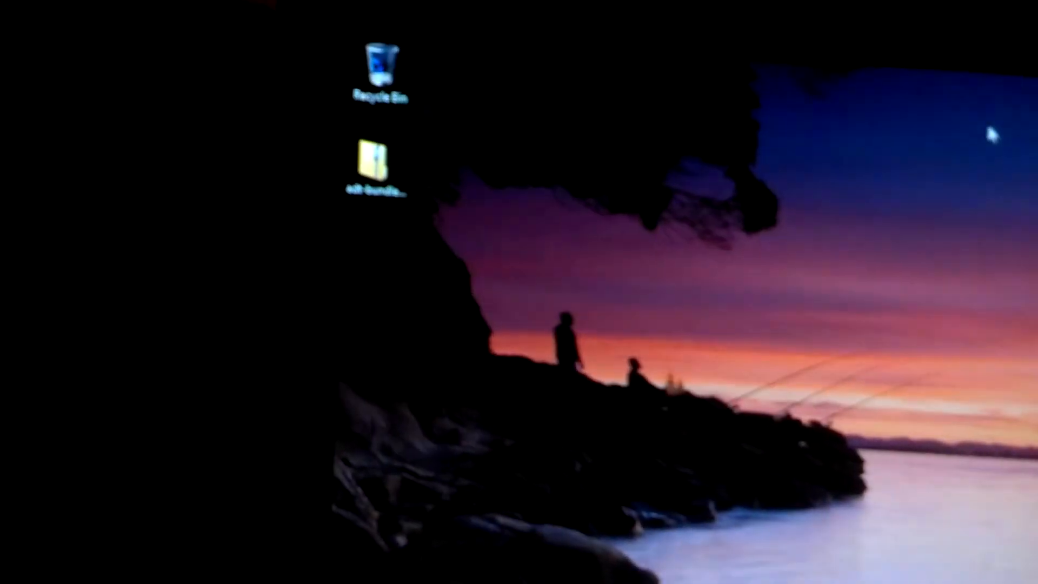
Open the downloaded ADT bundle zip and its adt-bundle-windows-x86_64 folder
double_click(375, 161)
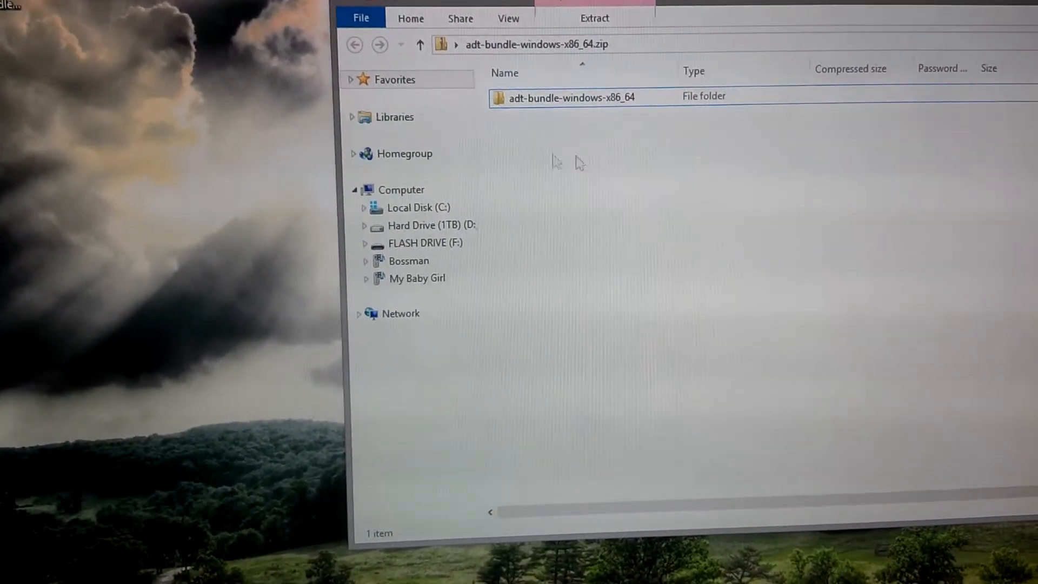
left_click(565, 96)
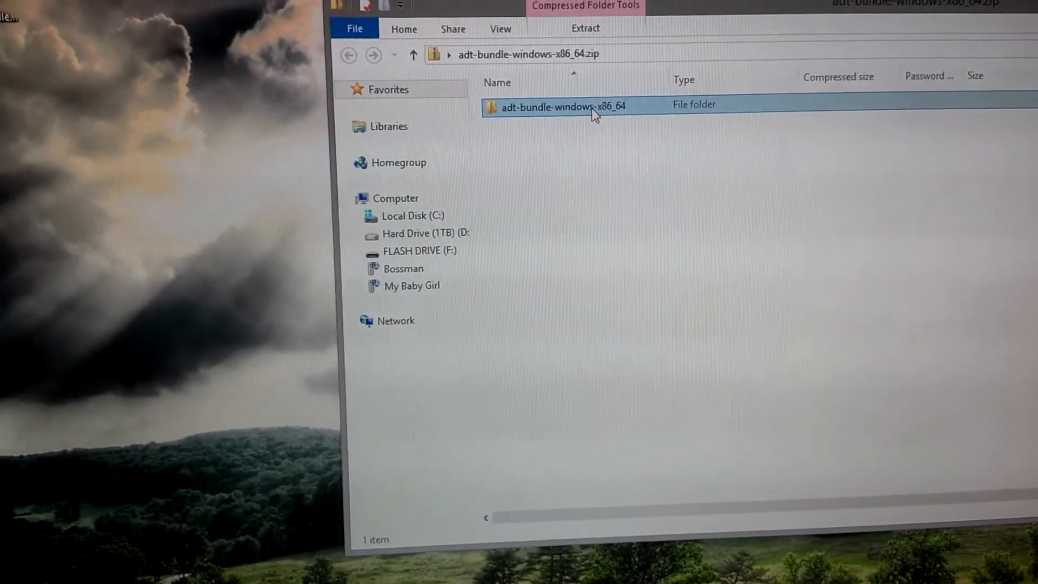
double_click(563, 104)
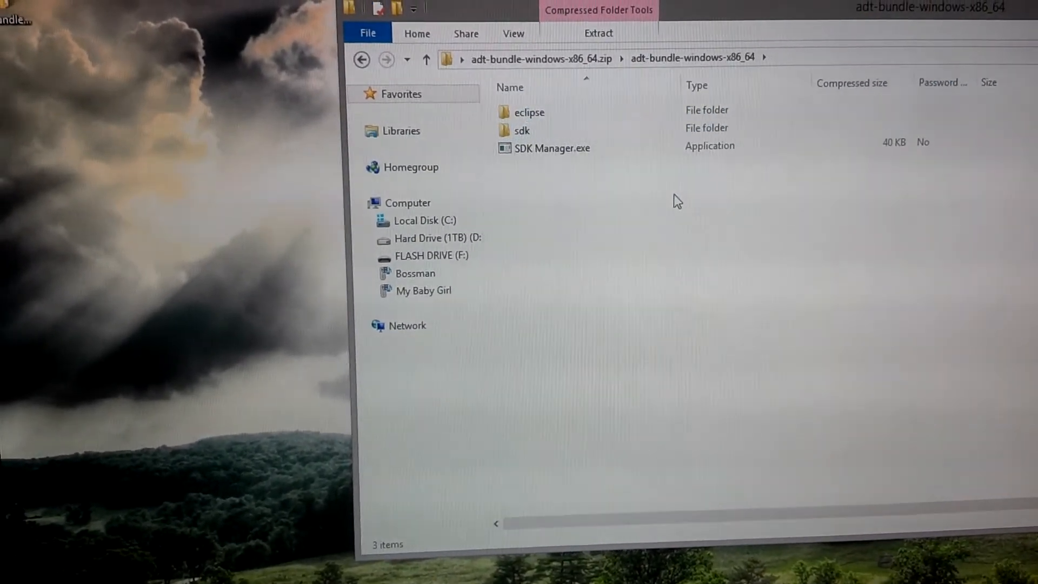
Copy the sdk folder out of the bundle onto the computer
left_click(521, 131)
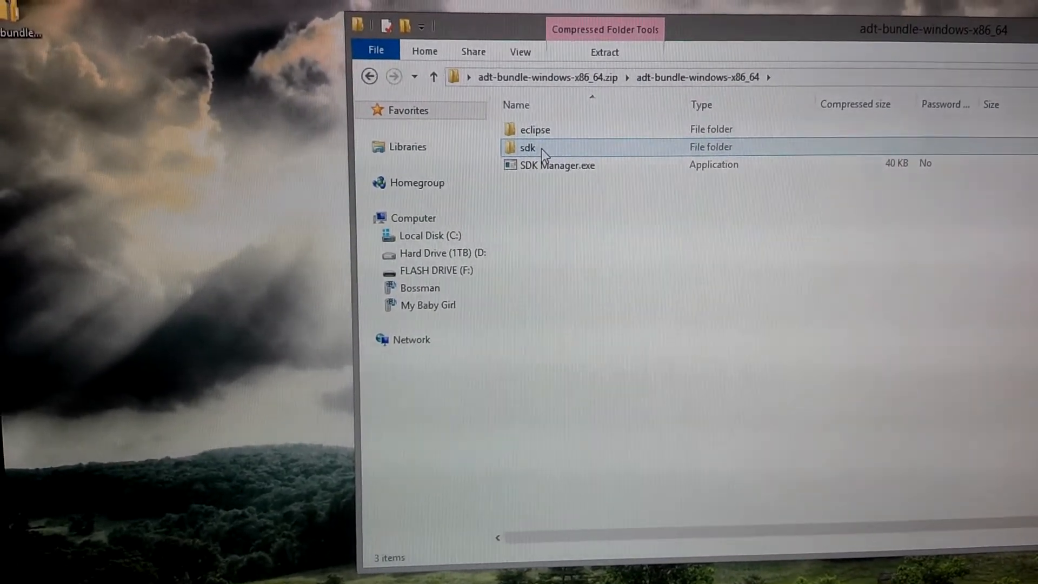
left_click(527, 147)
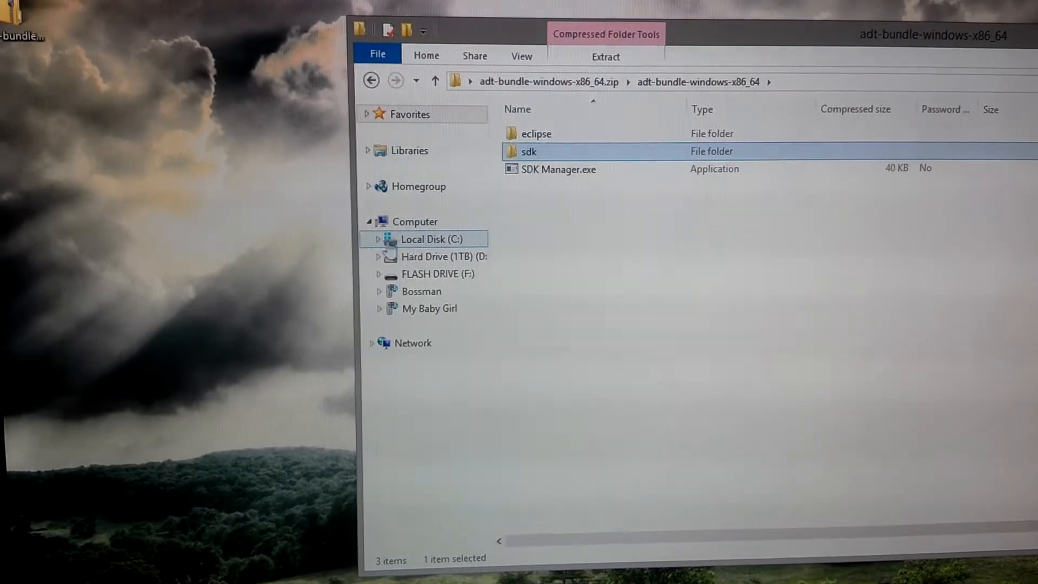
left_click(377, 238)
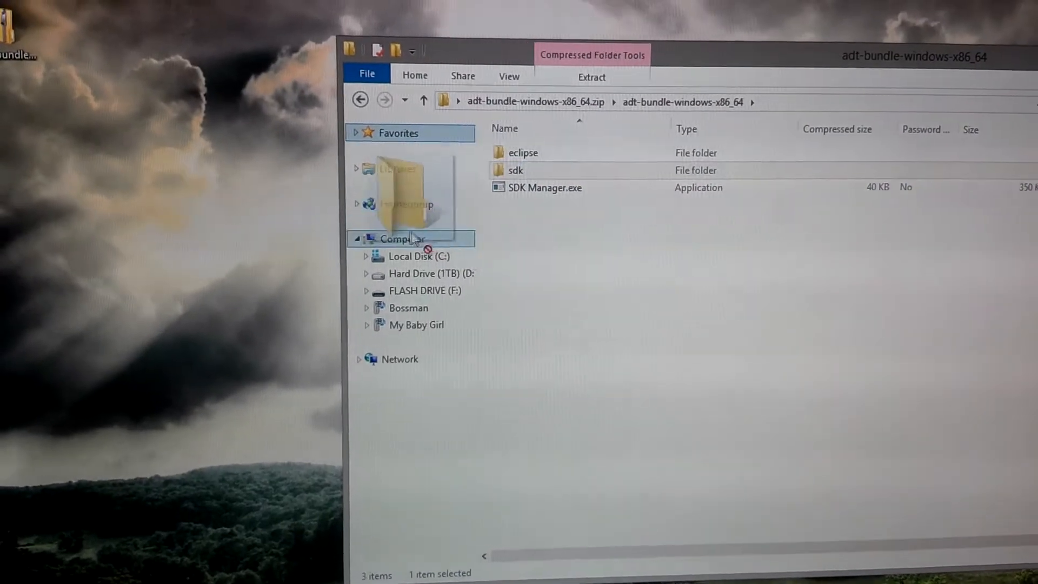
left_click(366, 256)
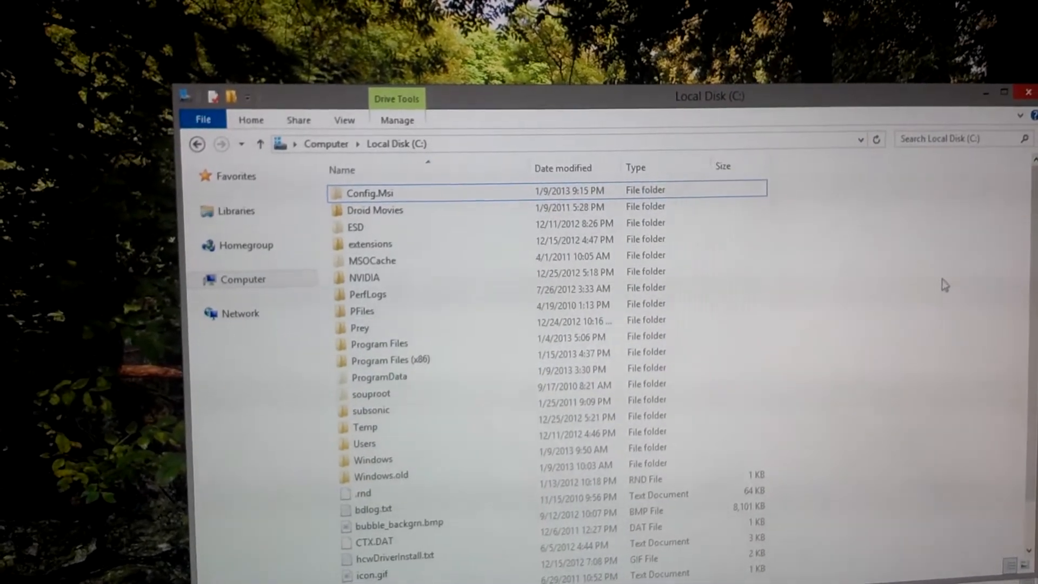
Scroll through the folders on Local Disk (C:)
scroll("down", 3)
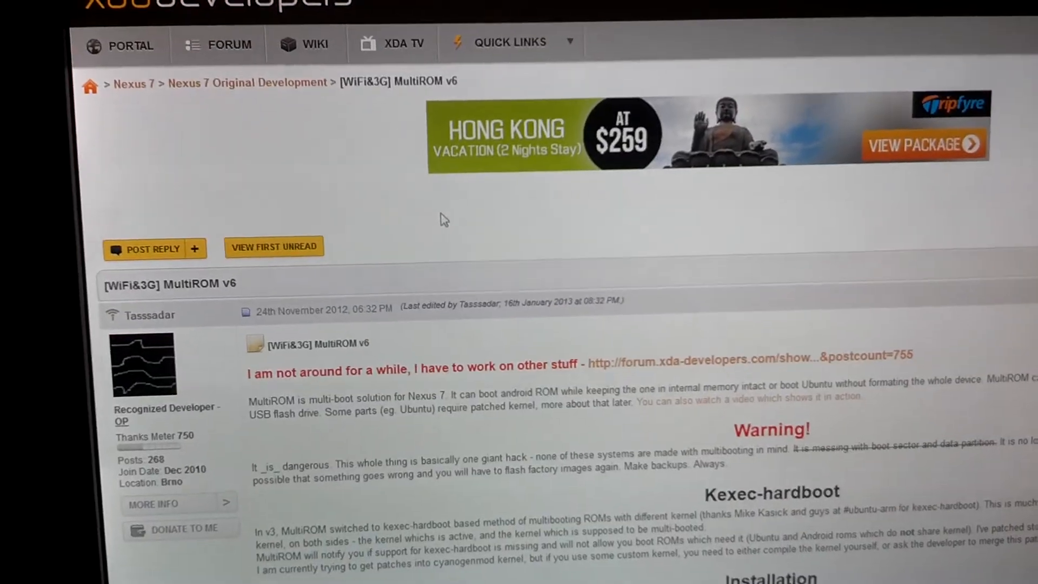
scroll("down", 3)
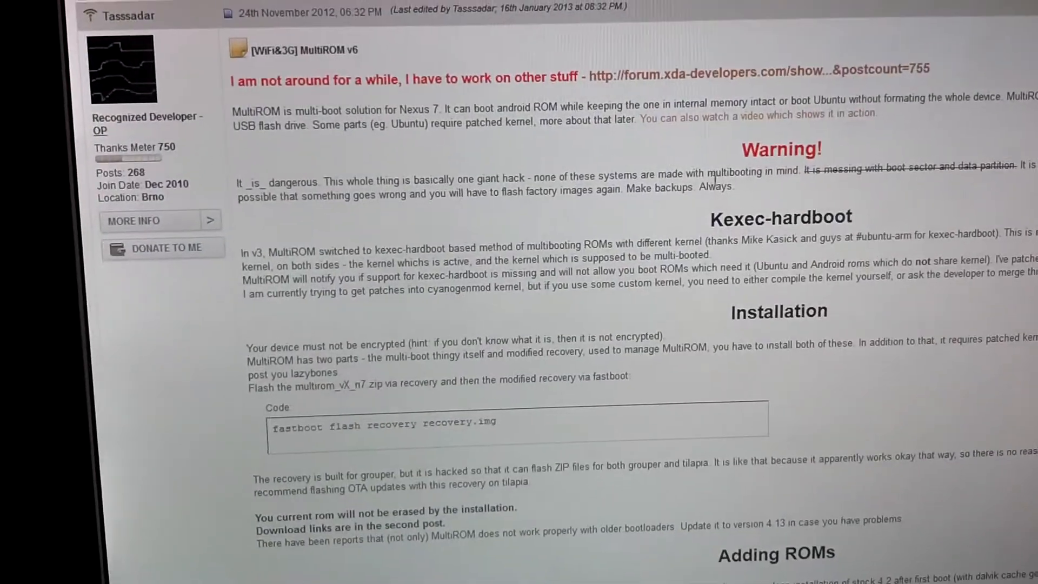
double_click(779, 224)
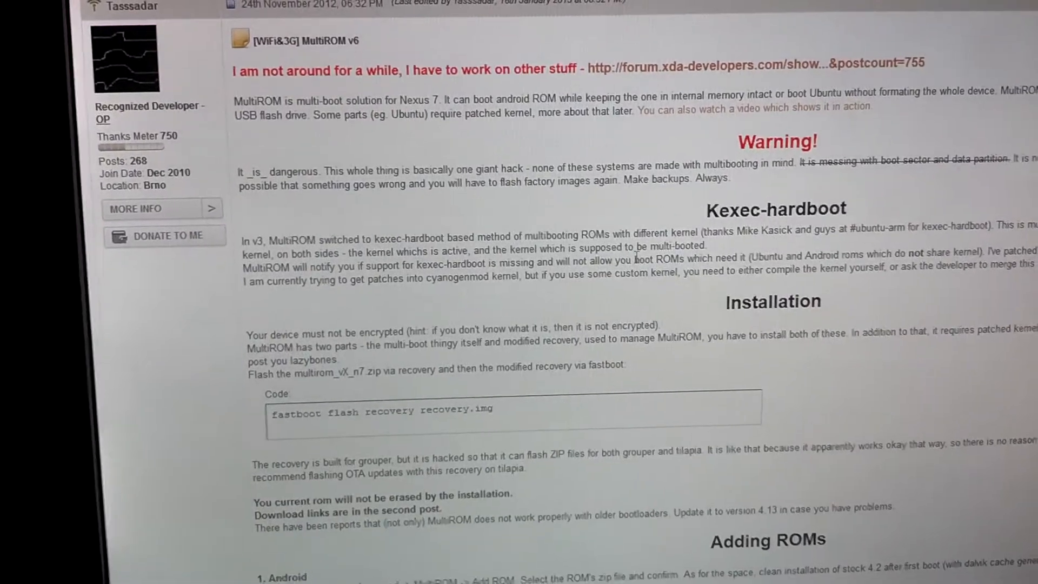
scroll("down", 3)
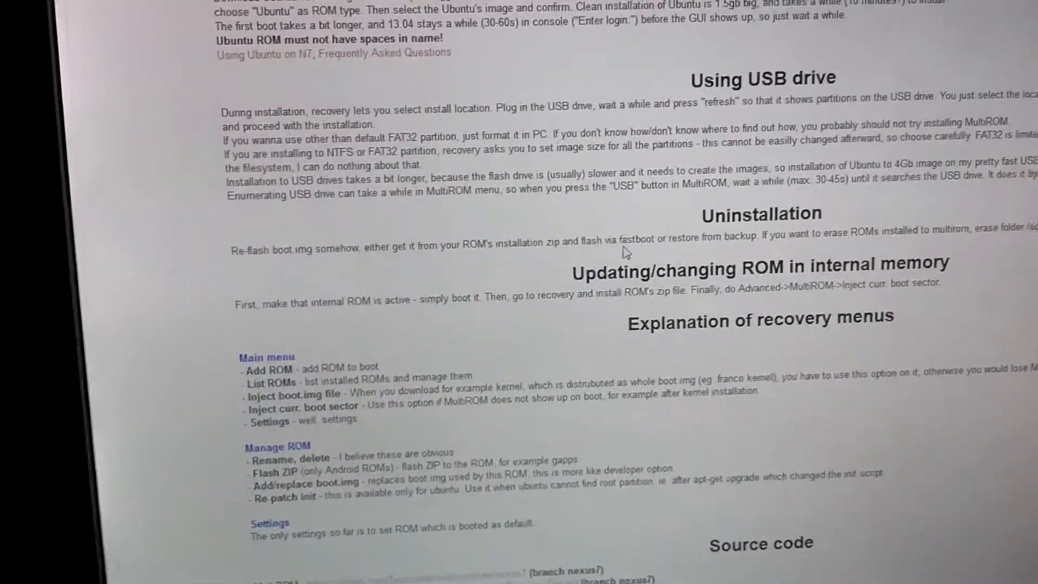
scroll("down", 3)
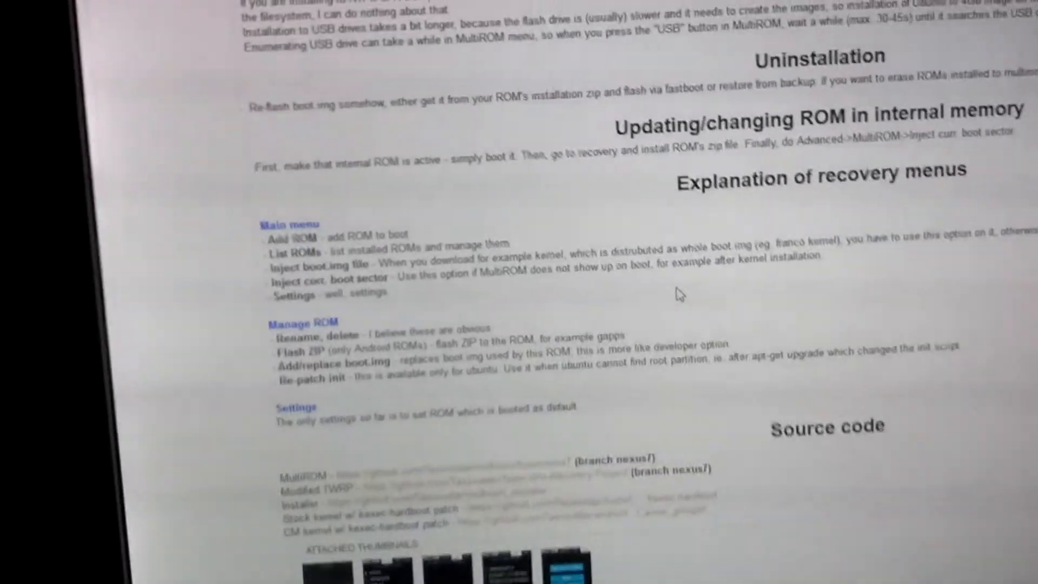
scroll("up", 3)
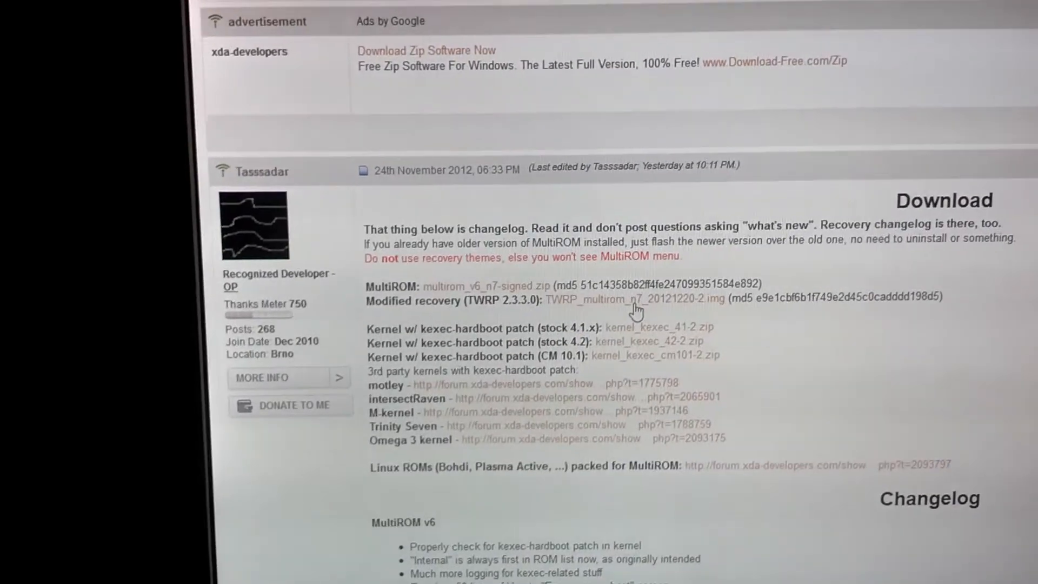
Scroll the MultiROM thread and follow the TWRP_multirom_n7_20121220-2.img download link
scroll("up", 3)
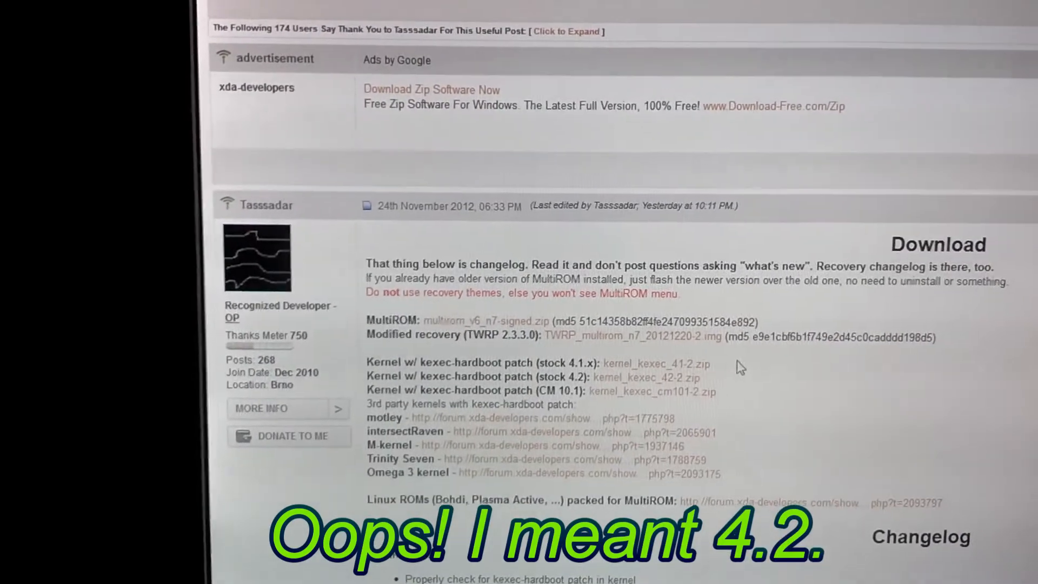
scroll("down", 3)
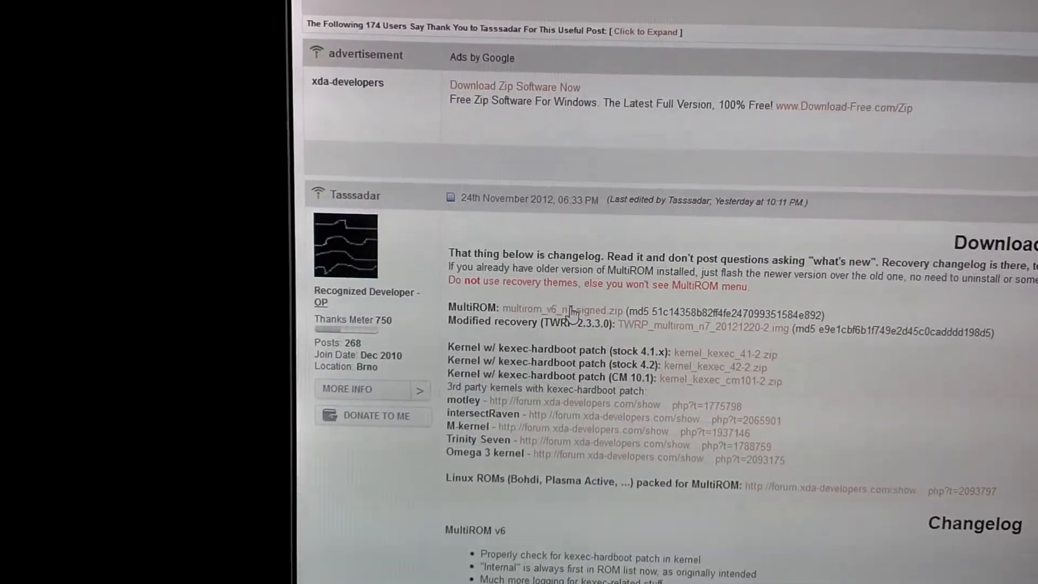
left_click(698, 325)
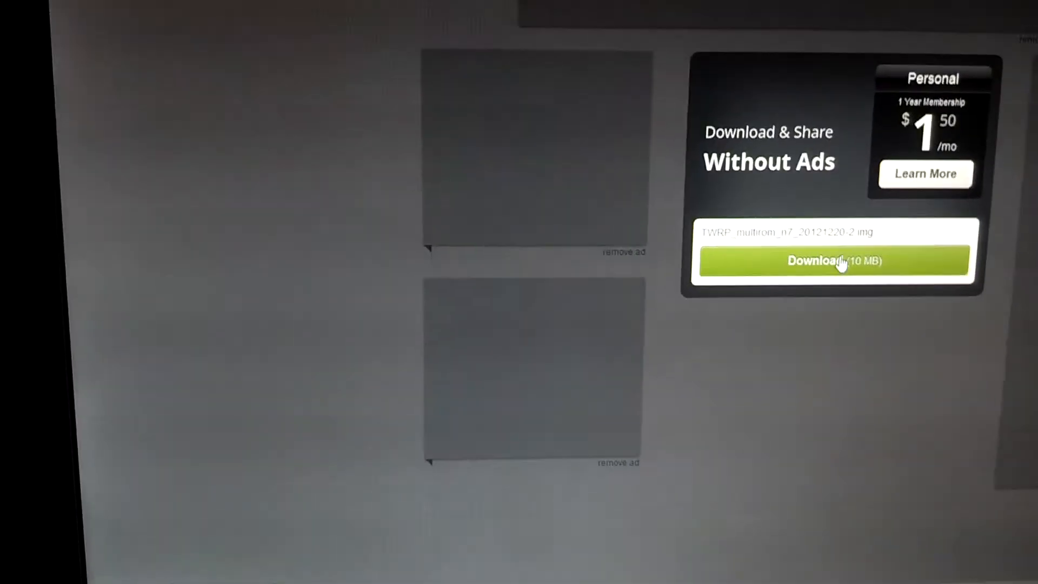
Download TWRP_multirom_n7_20121220-2.img (10 MB) and confirm saving the file
left_click(834, 260)
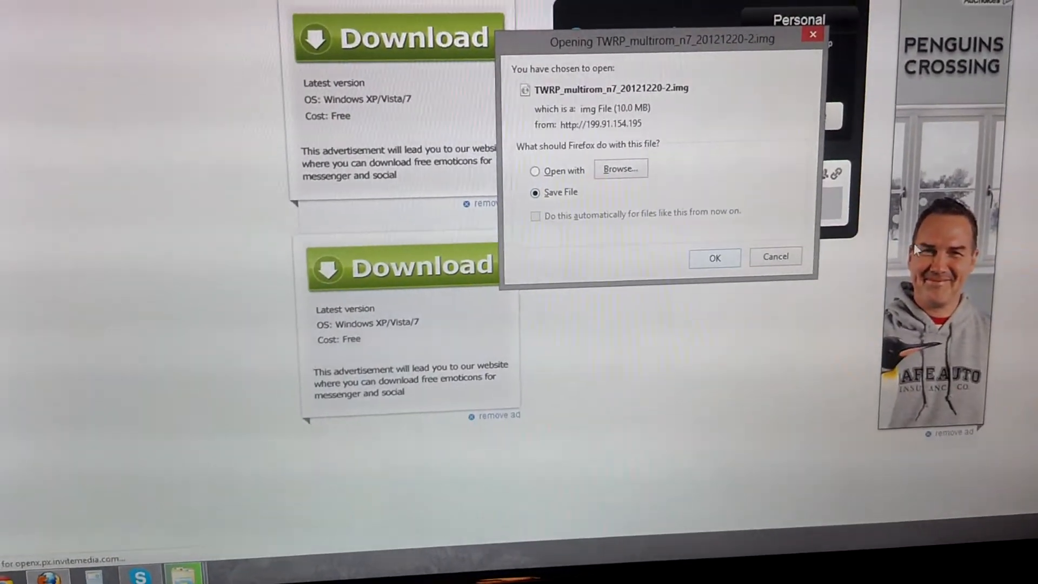
left_click(714, 257)
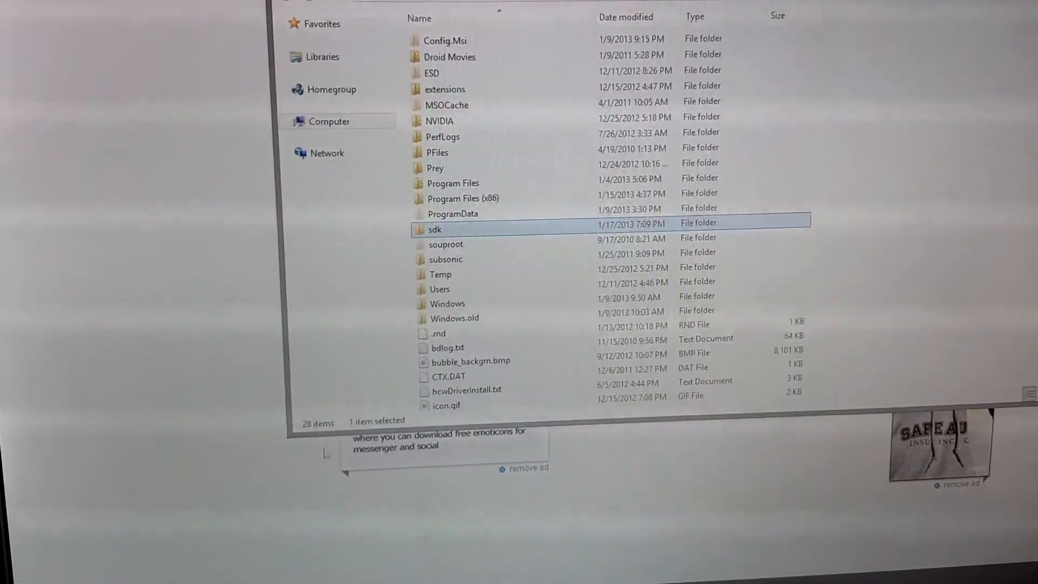
Open the sdk folder on C:, then its platform-tools folder
double_click(433, 229)
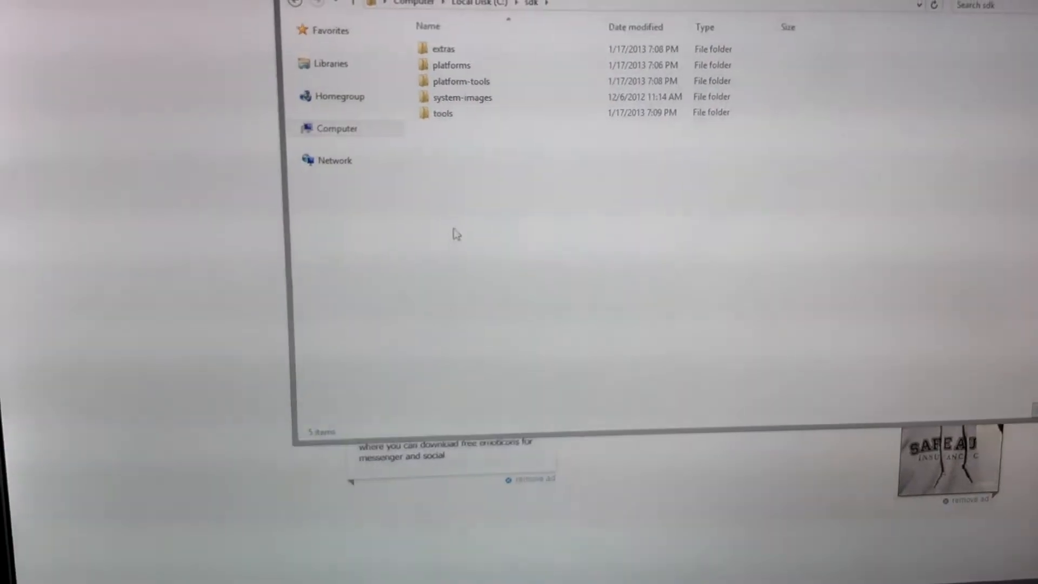
left_click(475, 93)
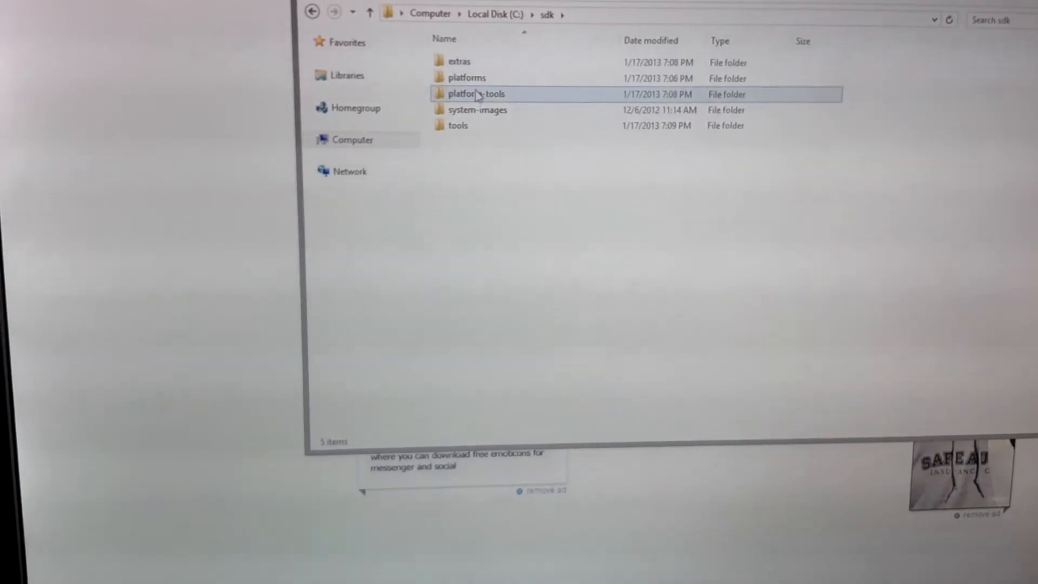
double_click(475, 93)
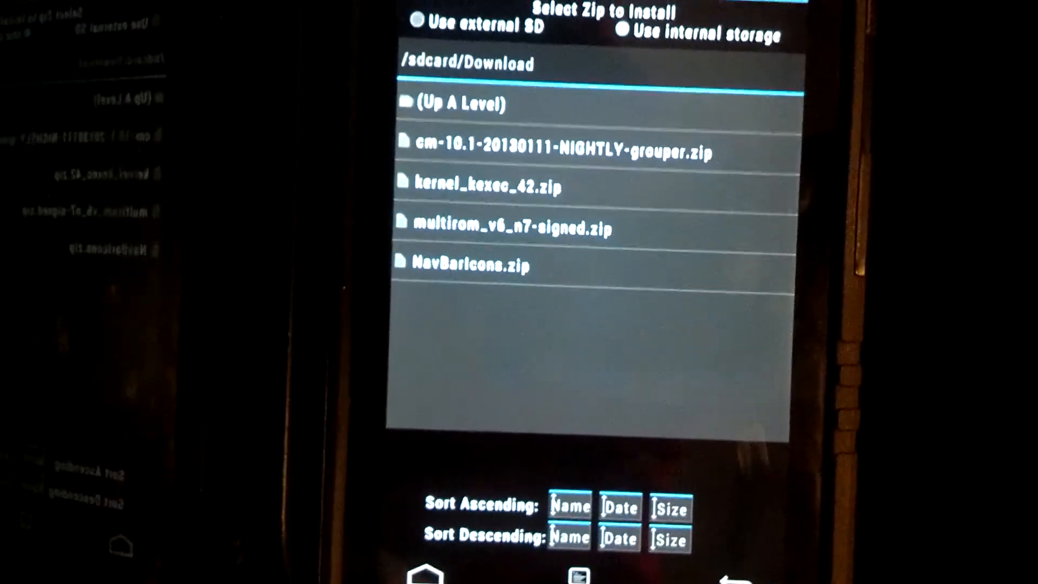
Choose multirom_v6_n7-signed.zip from /sdcard/Download to install
left_click(509, 228)
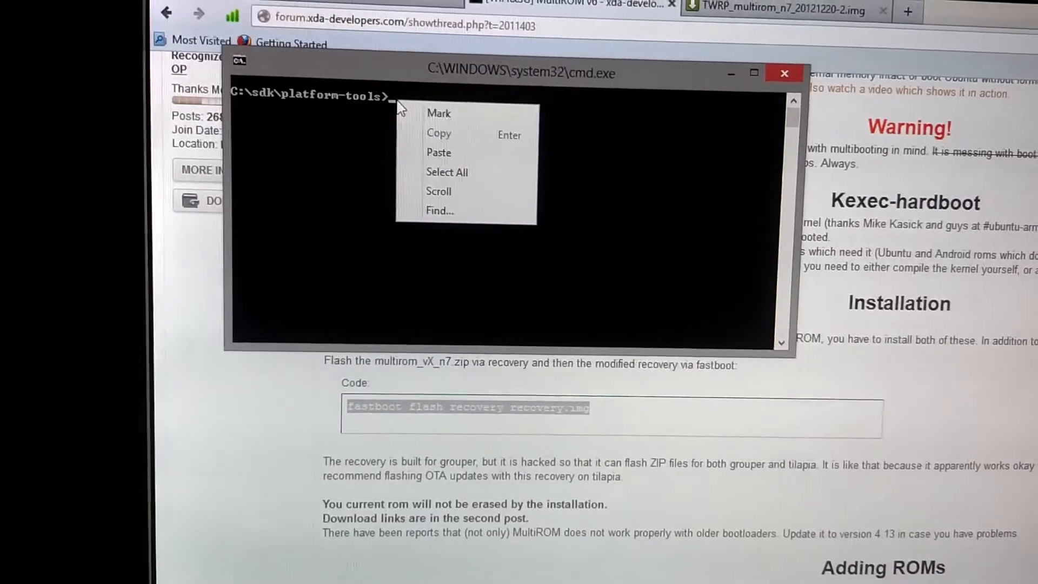
Paste the copied fastboot flash recovery command into the platform-tools prompt
left_click(439, 153)
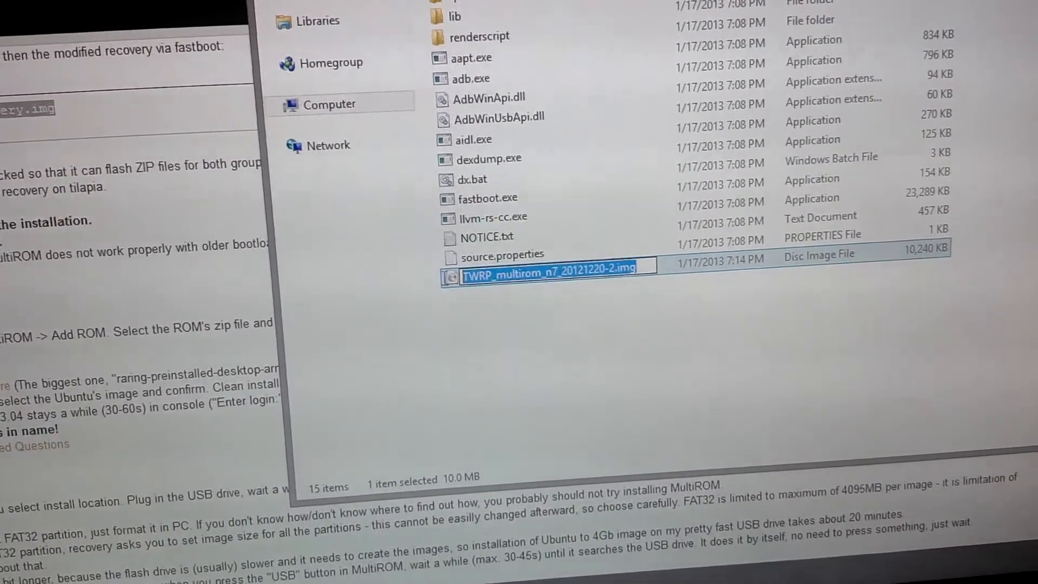
Right-click the TWRP_multirom_n7_20121220-2.img file name to bring up its copy options
right_click(550, 269)
type("fastboot flash recovery")
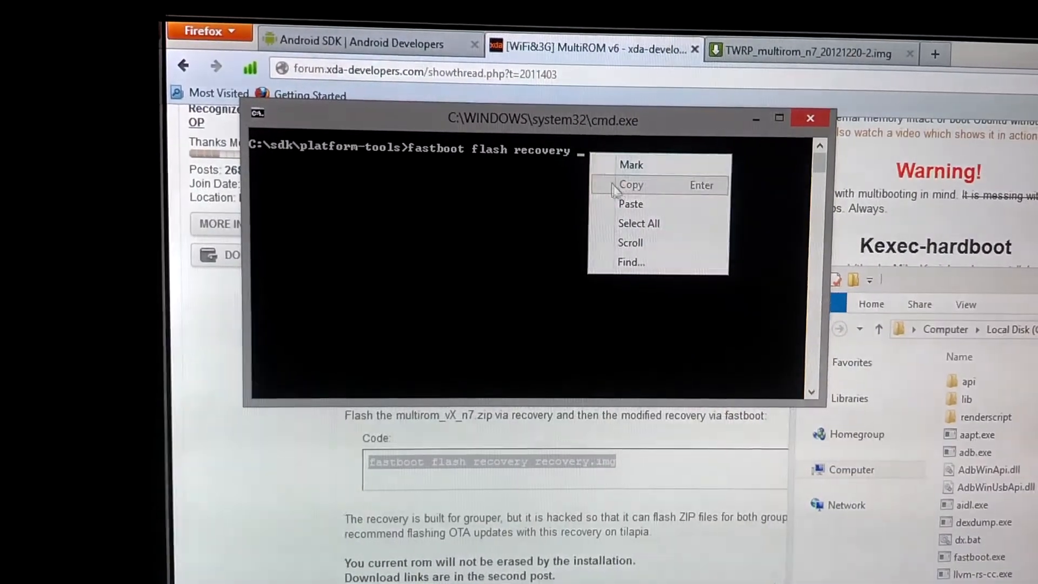
Paste TWRP_multirom_n7_20121220-2.img after 'fastboot flash recovery' in the cmd window
left_click(630, 203)
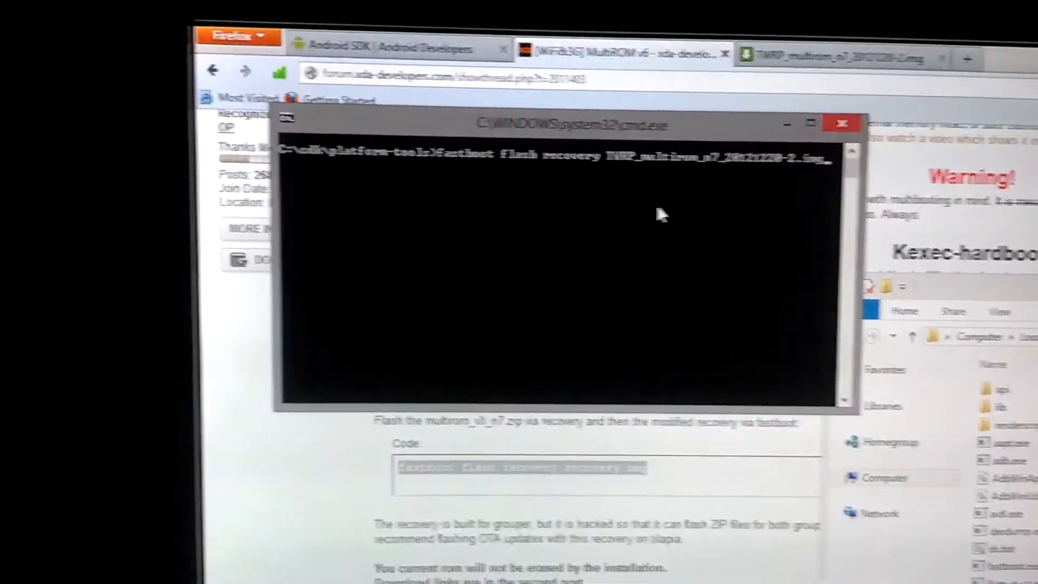